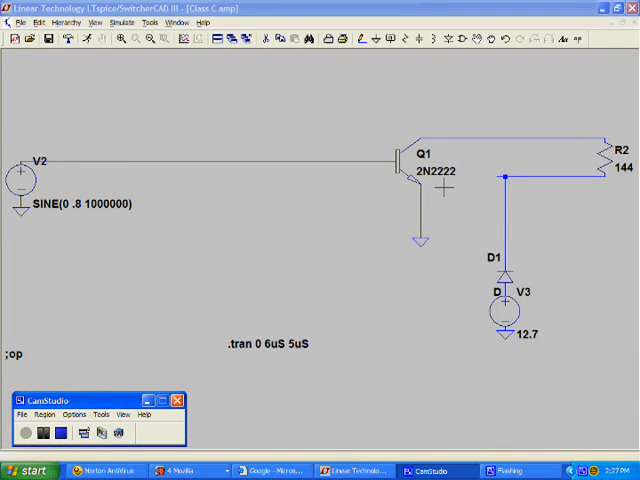
mouse_move(540, 320)
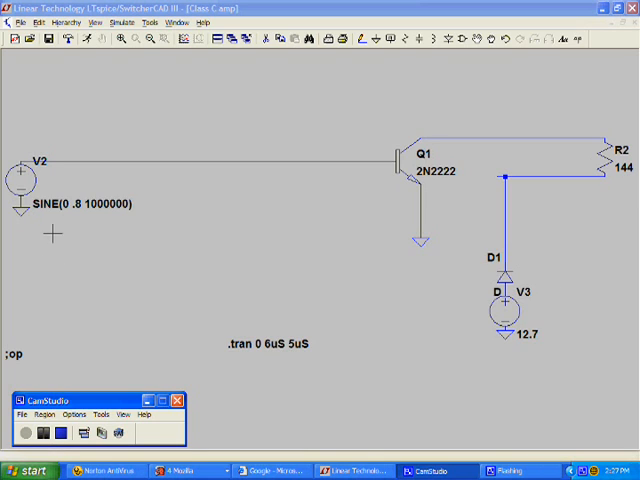
mouse_move(68, 224)
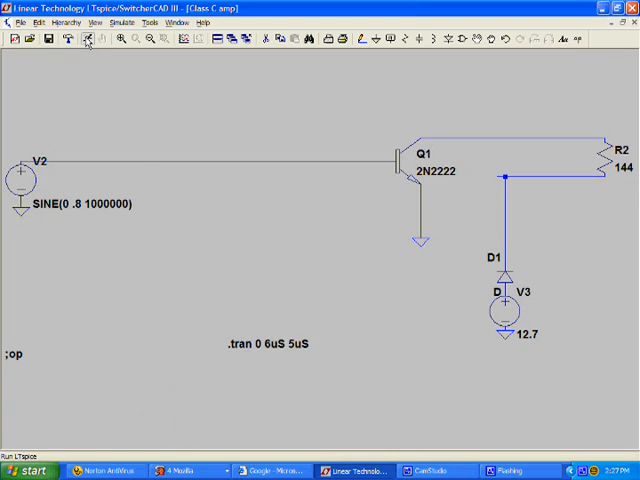
Step: Run the transient simulation and accept the default visible-waveform selection
left_click(88, 40)
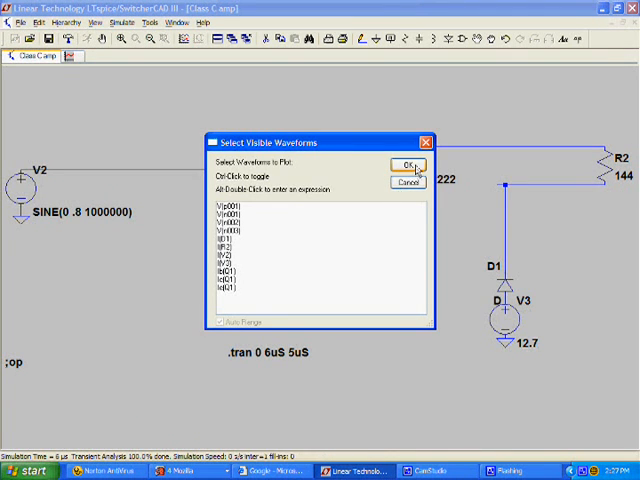
left_click(408, 164)
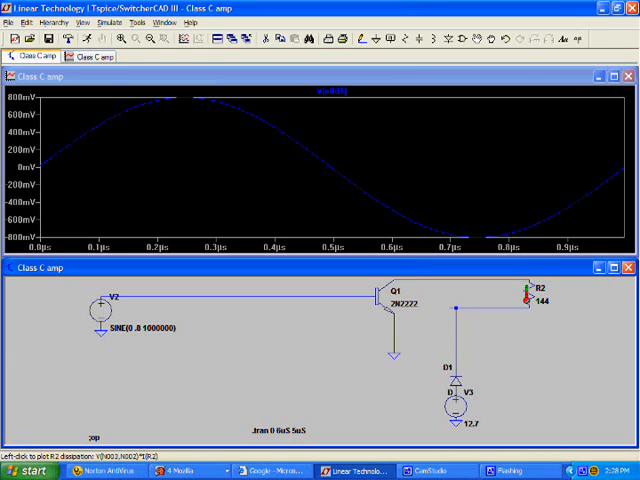
Step: Add a trace for the load power V(n001,N002)*I(R2) to the plot
left_click(528, 296)
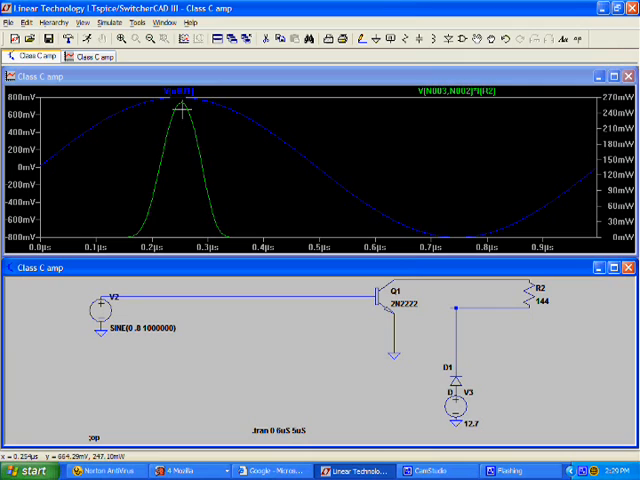
mouse_move(184, 112)
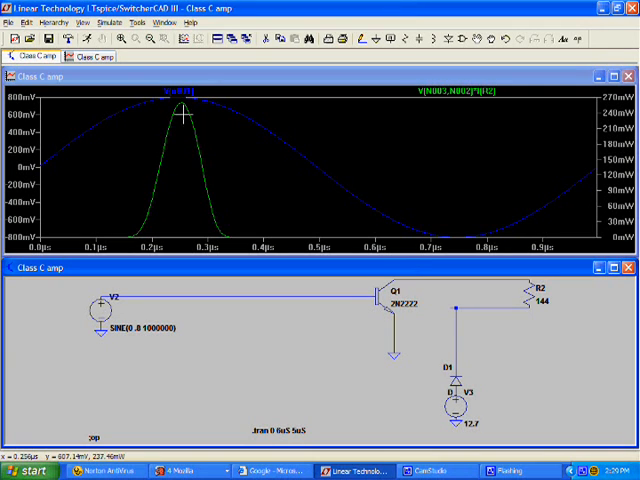
mouse_move(172, 132)
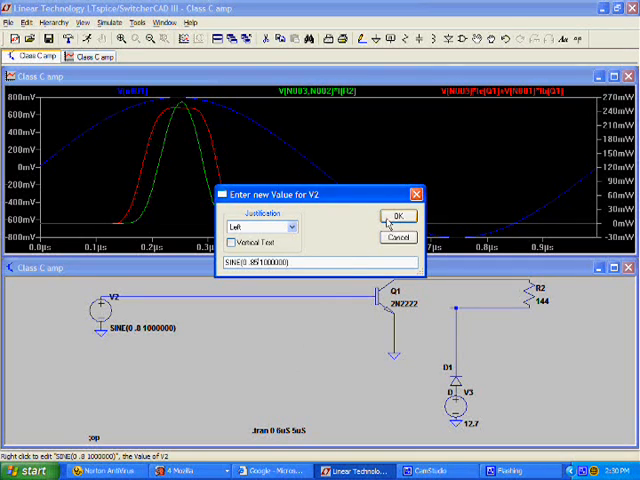
Step: Set V2 to SINE(0 .85 1000000) and rerun for larger power and dissipation peaks
left_click(392, 216)
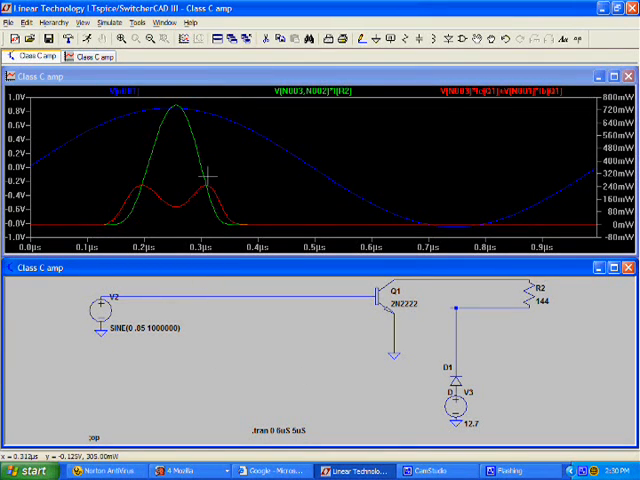
mouse_move(176, 112)
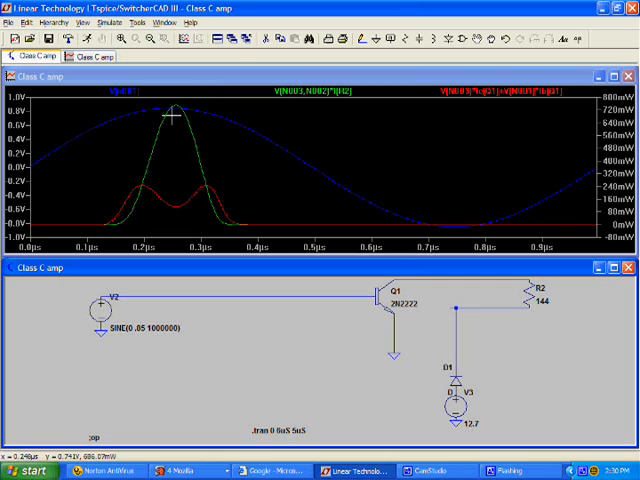
mouse_move(258, 108)
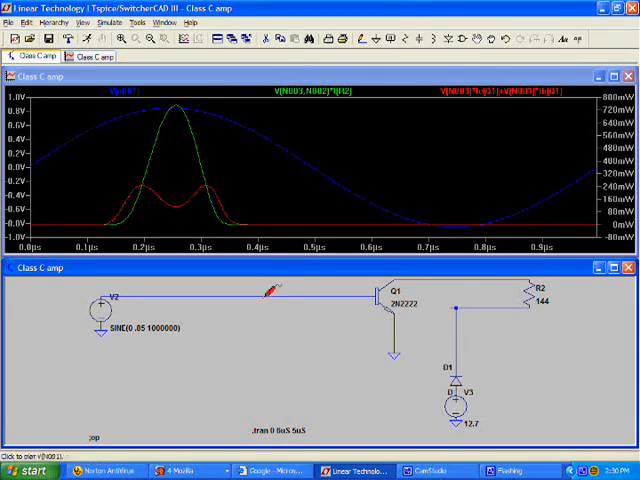
mouse_move(260, 350)
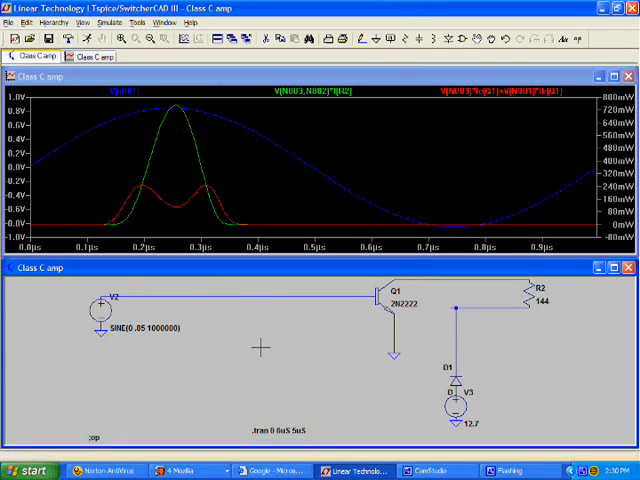
mouse_move(142, 356)
type("SINE(0 .8 1000000)")
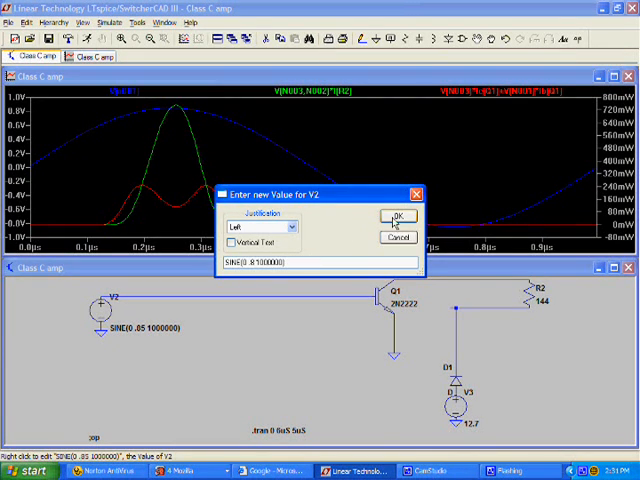
Step: Restore V2 to SINE(0 .8 1000000) and resimulate the smaller peaks
left_click(400, 216)
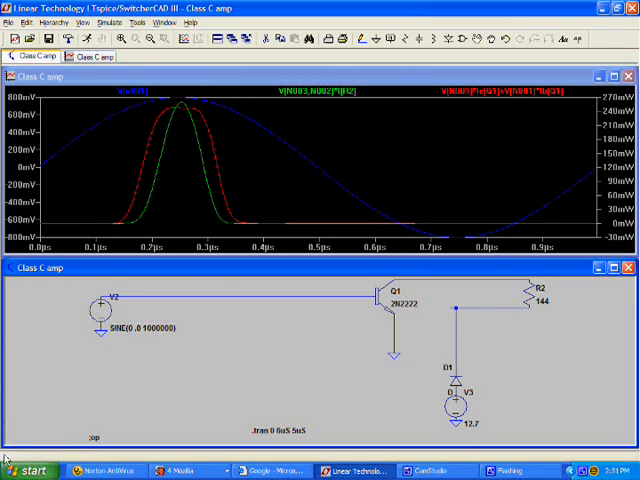
mouse_move(48, 340)
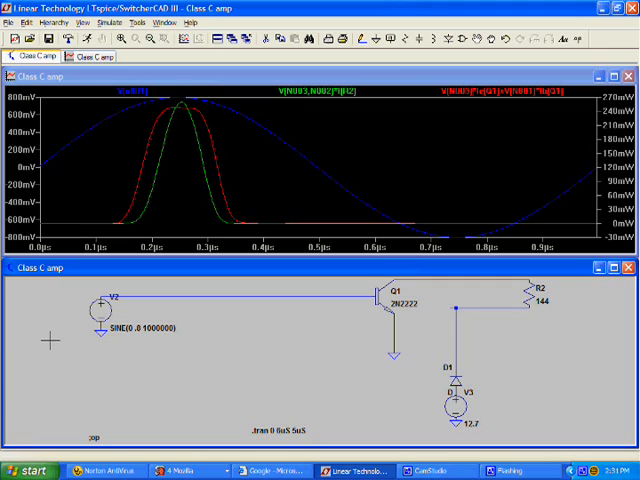
mouse_move(164, 300)
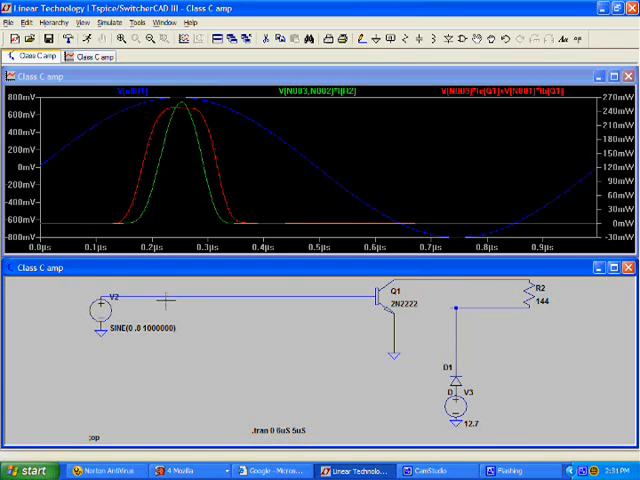
mouse_move(320, 412)
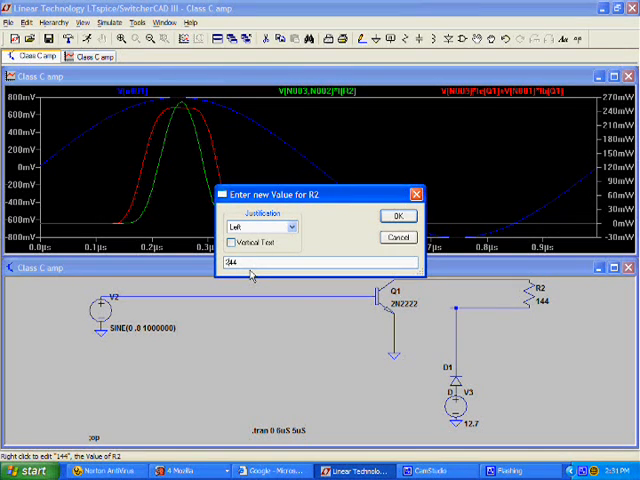
Step: Change load resistor R2 to 244 ohms and rerun the transient simulation
left_click(396, 216)
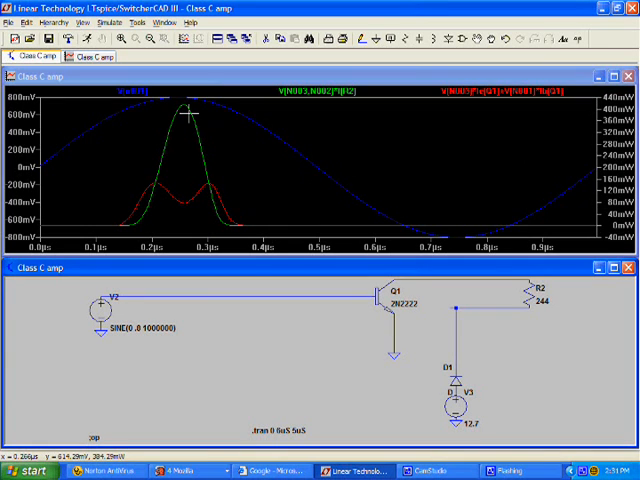
mouse_move(116, 216)
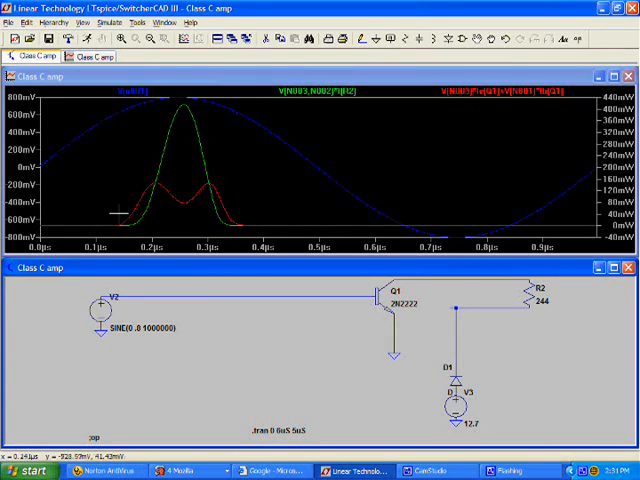